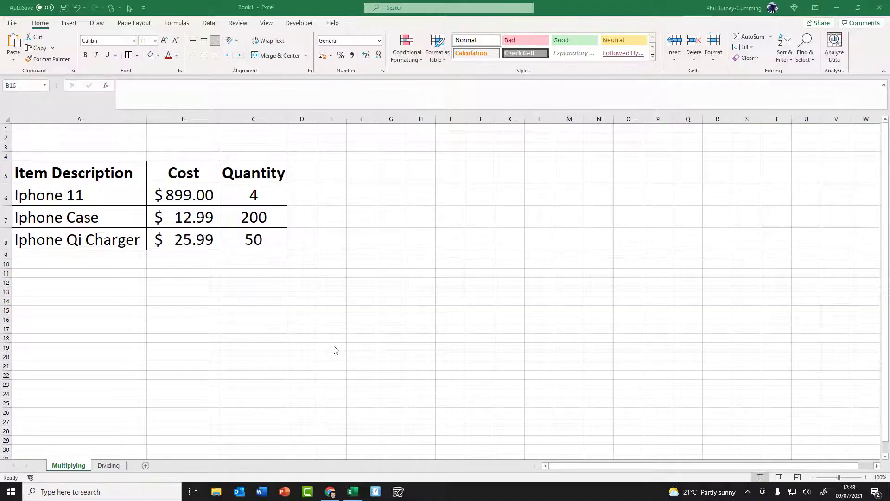
{"action": "mouse_move", "coordinate": [332, 351]}
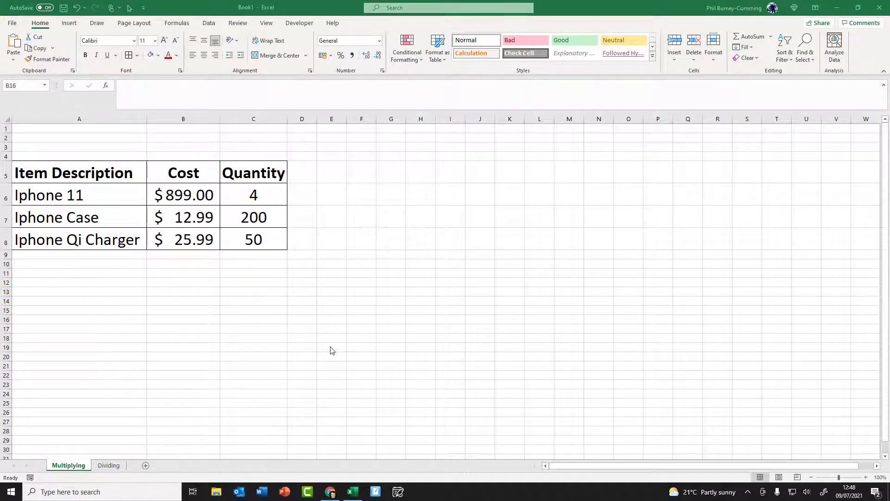
{"action": "mouse_move", "coordinate": [336, 354]}
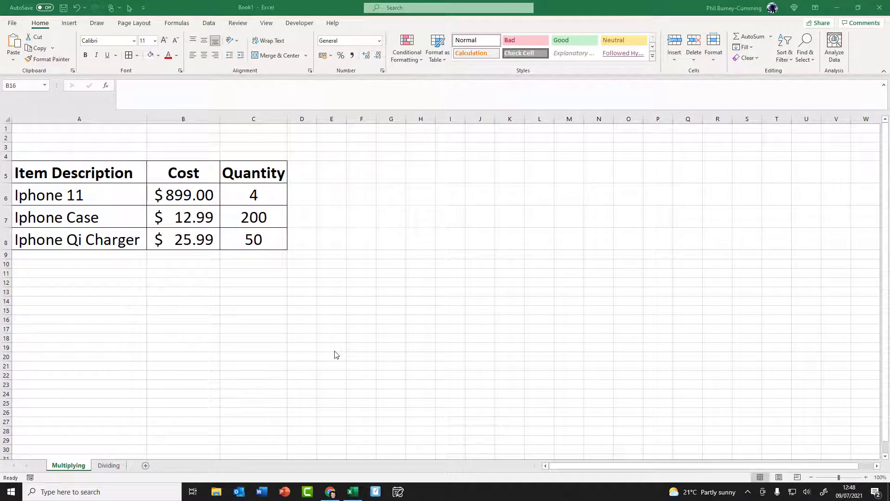
{"action": "mouse_move", "coordinate": [226, 330]}
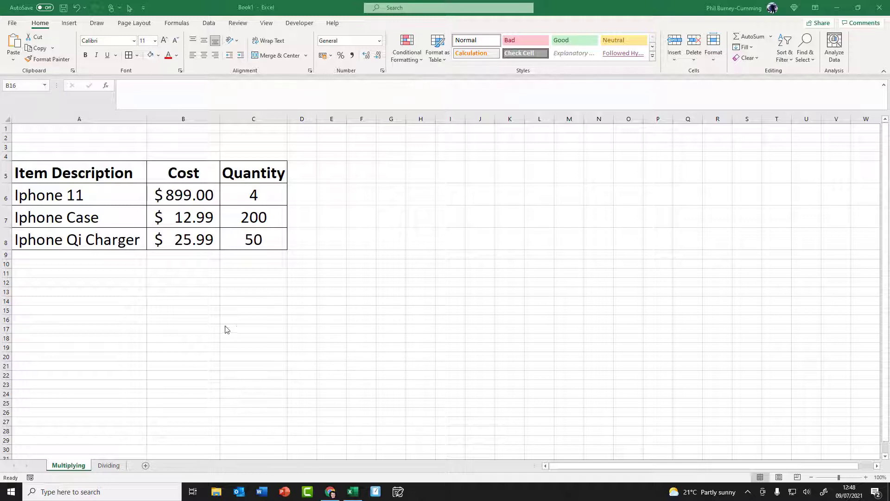
{"action": "mouse_move", "coordinate": [157, 300]}
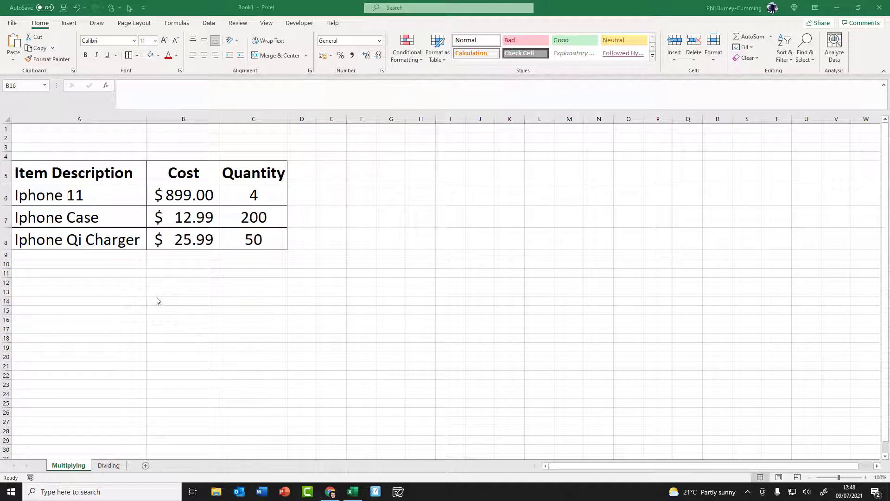
{"action": "mouse_move", "coordinate": [161, 256]}
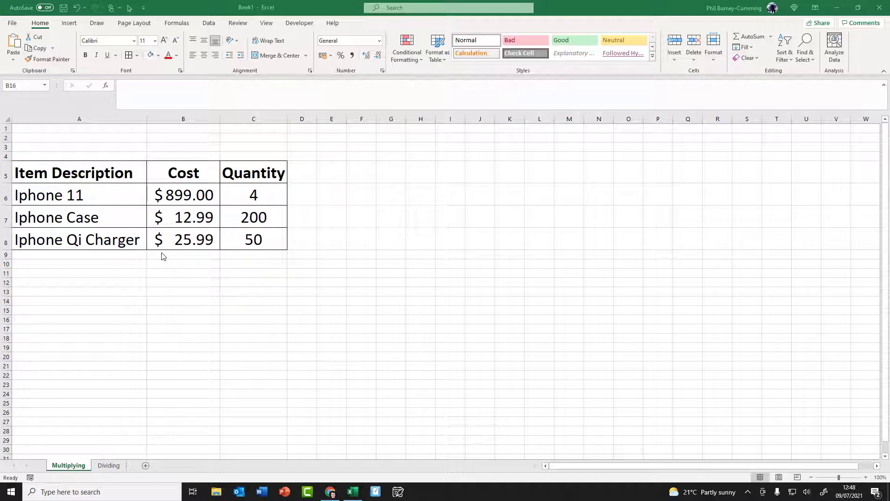
{"action": "mouse_move", "coordinate": [178, 254]}
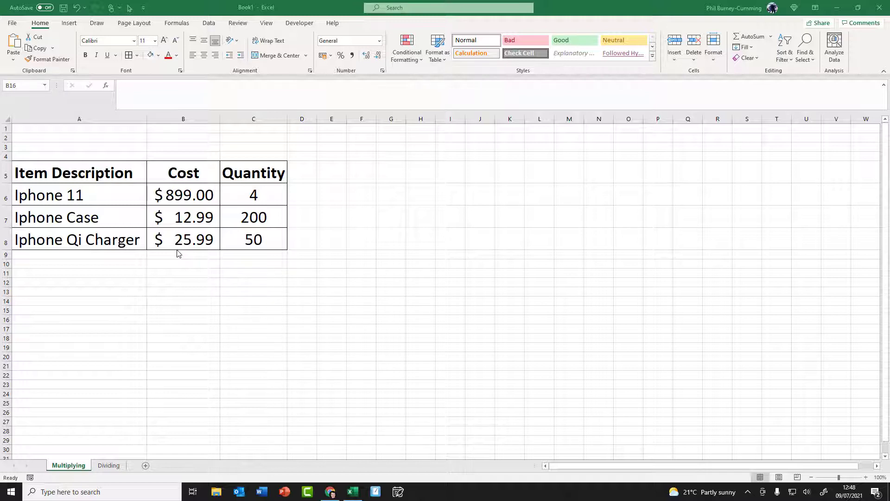
Format the item, cost and quantity range A5:C8 as a table with headers.
{"action": "left_click", "coordinate": [78, 173]}
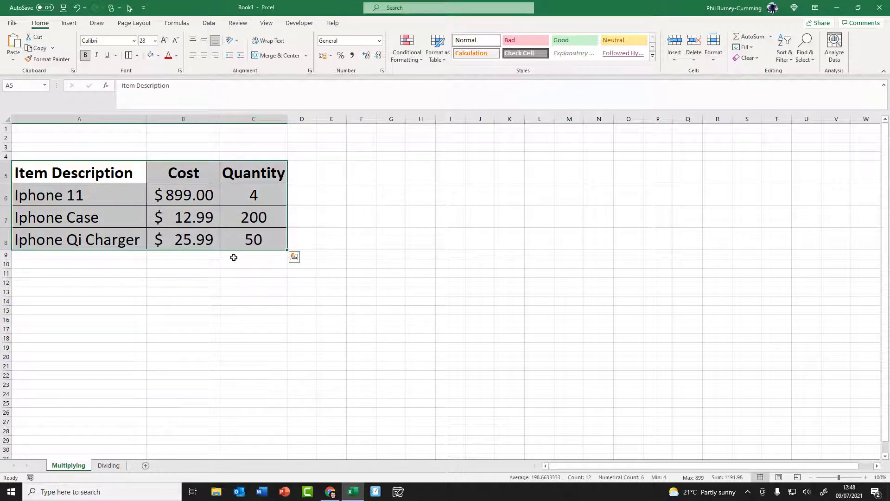
{"action": "left_click", "coordinate": [436, 47]}
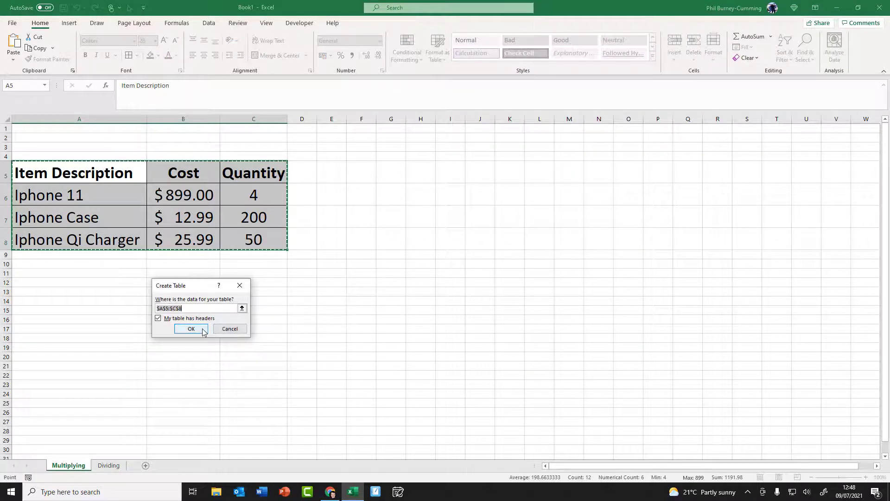
{"action": "left_click", "coordinate": [191, 328]}
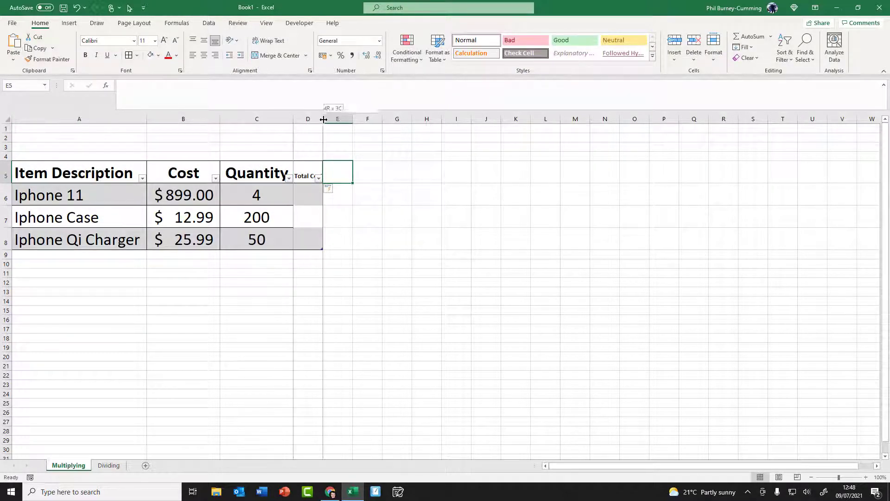
Widen column D and copy the Quantity header's bold style onto the Total Cost header.
{"action": "left_click_drag", "start_coordinate": [323, 120], "coordinate": [345, 120]}
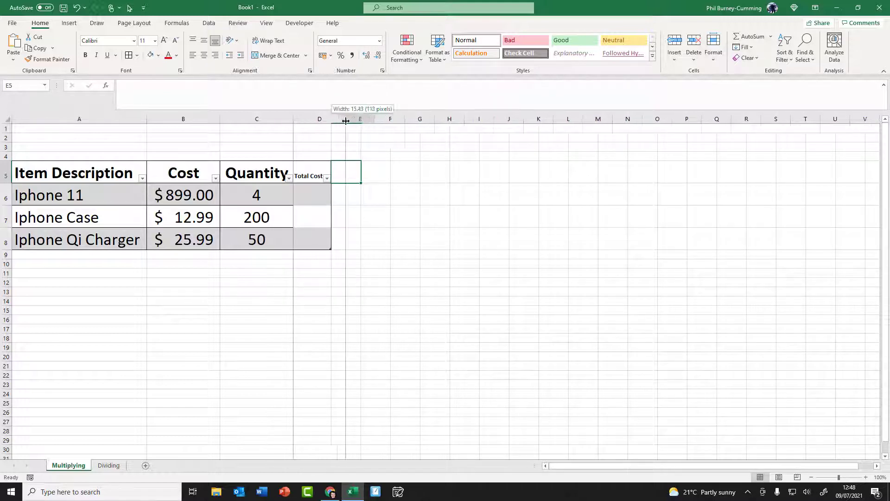
{"action": "left_click", "coordinate": [256, 173]}
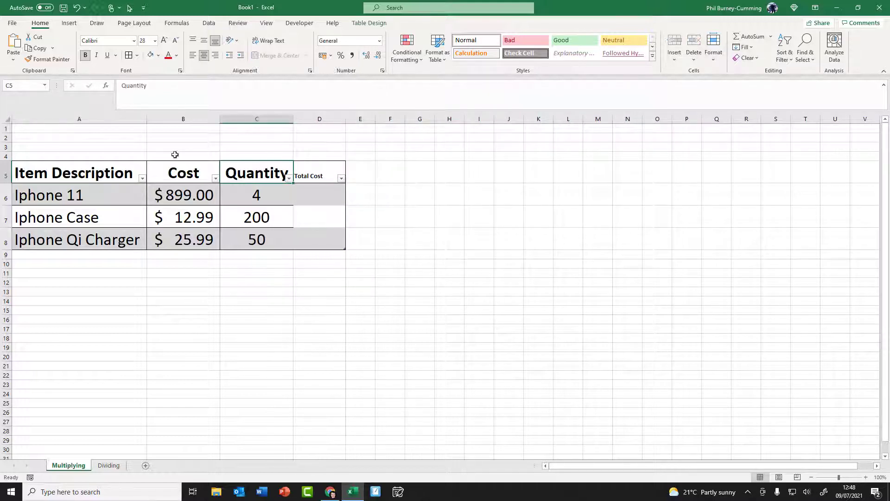
{"action": "left_click", "coordinate": [52, 59]}
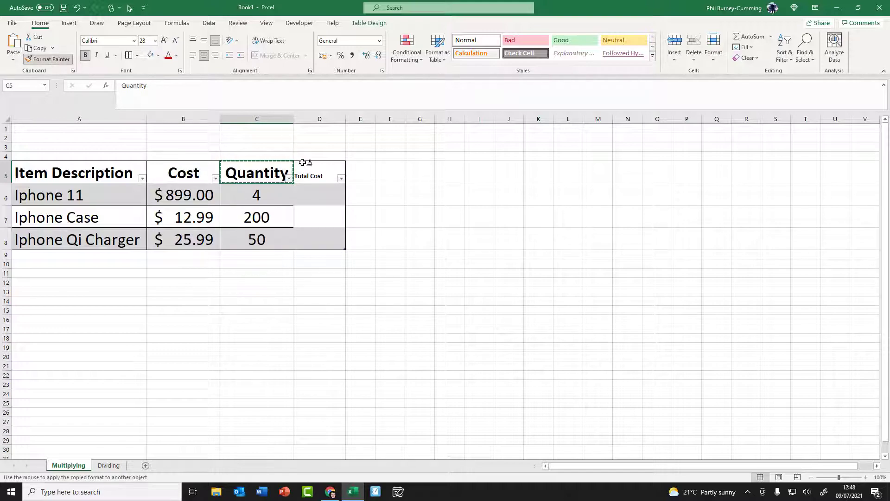
{"action": "left_click", "coordinate": [319, 173]}
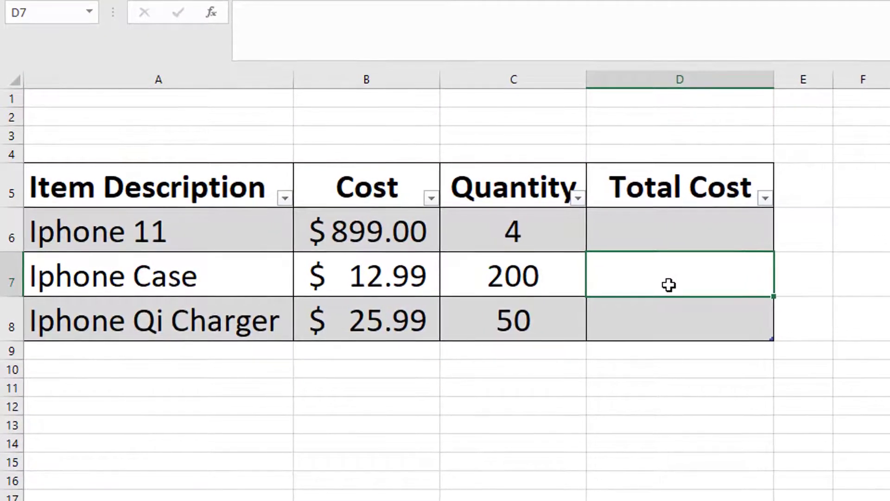
{"action": "left_click", "coordinate": [680, 230]}
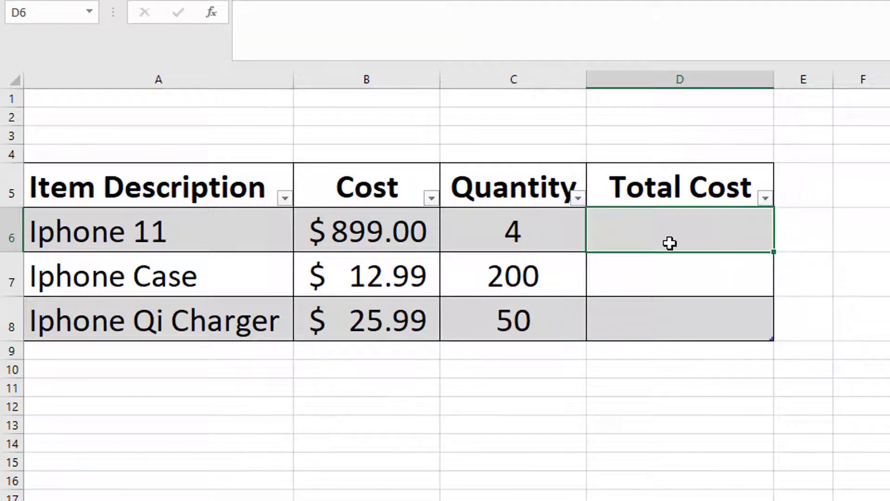
Enter =Cost*Quantity in D6 so Total Cost shows 3,596.00, 2,598.00 and 1,299.50.
{"action": "type", "text": "="}
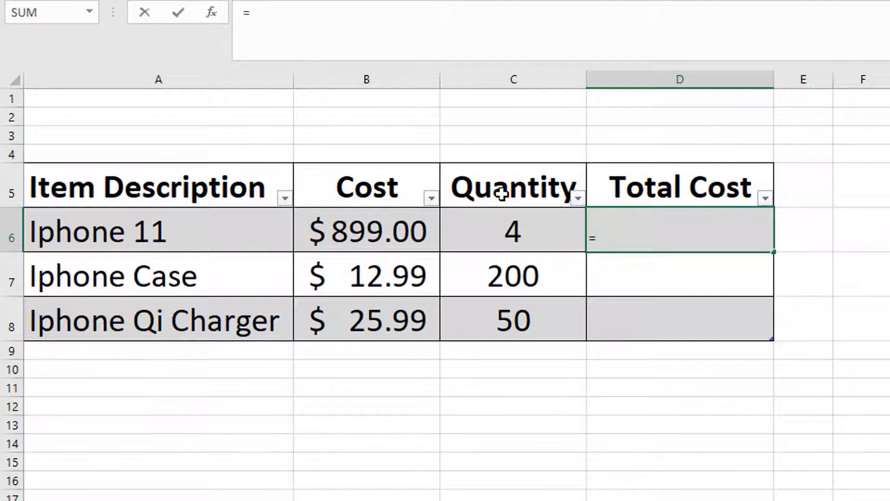
{"action": "left_click", "coordinate": [366, 231]}
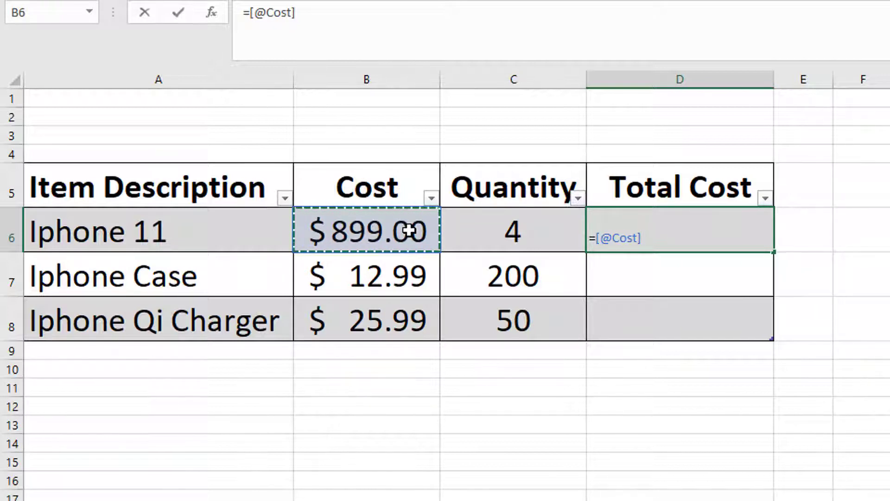
{"action": "type", "text": "*"}
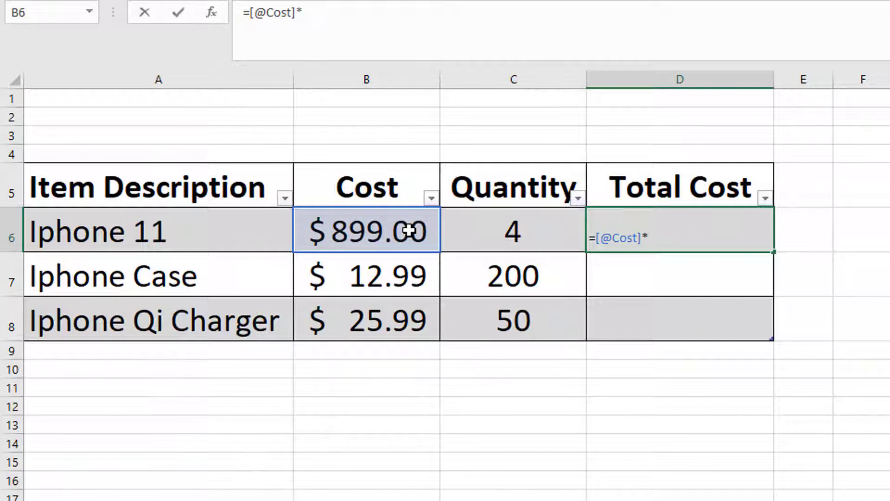
{"action": "mouse_move", "coordinate": [409, 230]}
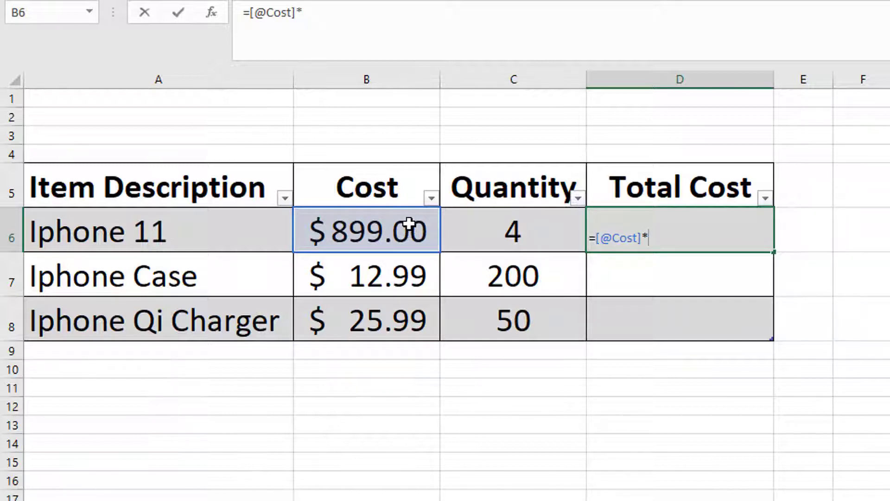
{"action": "left_click", "coordinate": [512, 230]}
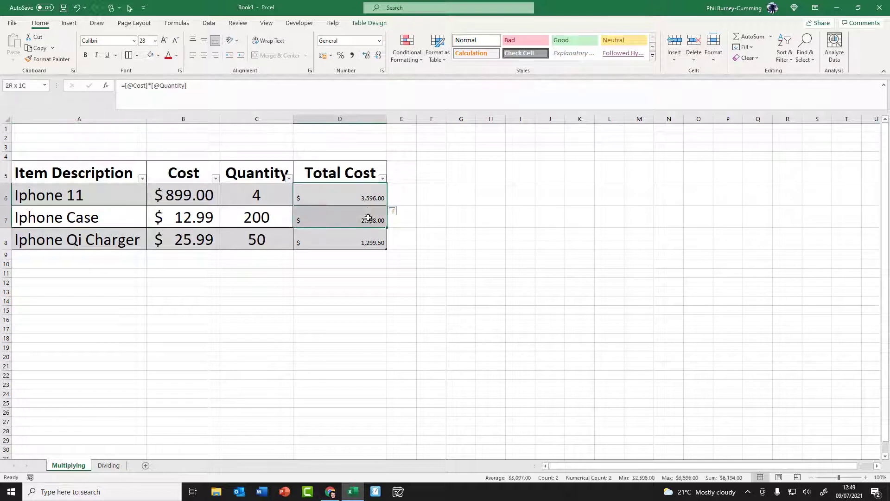
Give the Total Cost values the table's large text style and set Iphone 11 quantity to 5.
{"action": "left_click", "coordinate": [339, 242]}
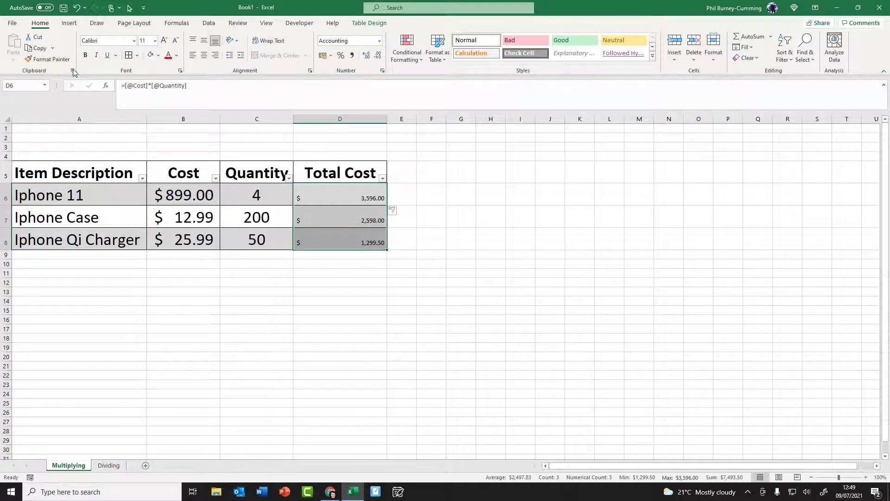
{"action": "left_click", "coordinate": [51, 59]}
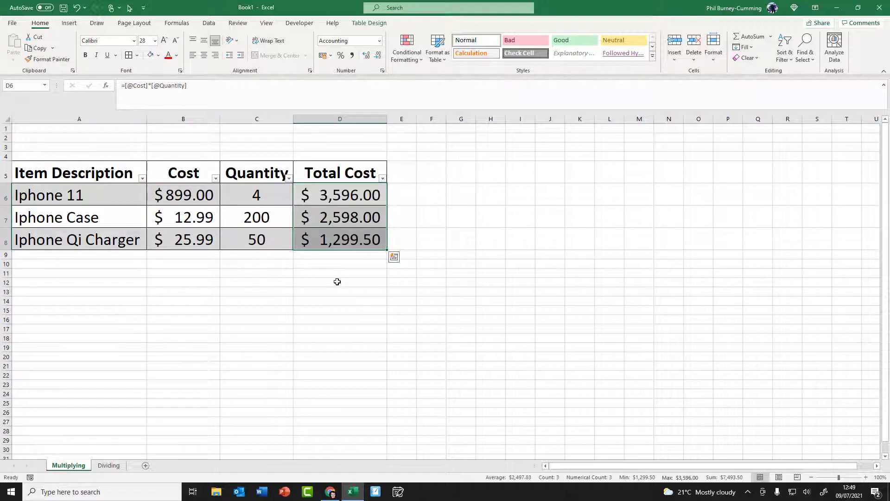
{"action": "left_click", "coordinate": [339, 195]}
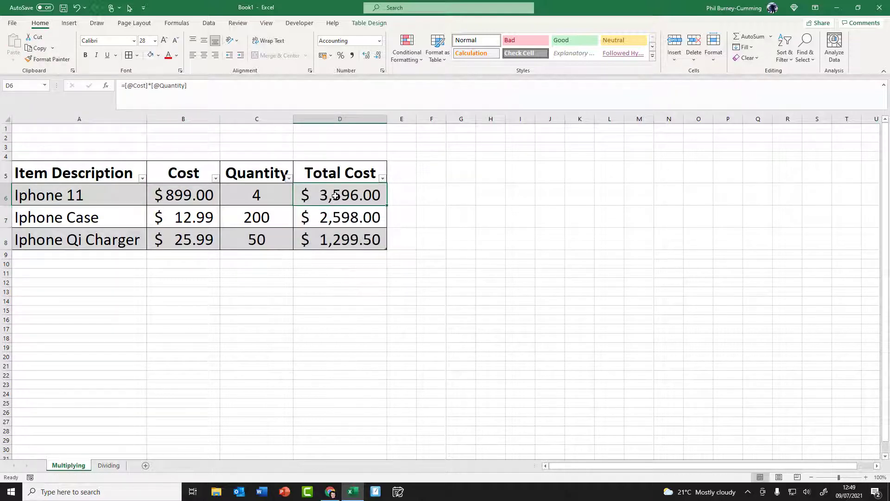
{"action": "double_click", "coordinate": [339, 195]}
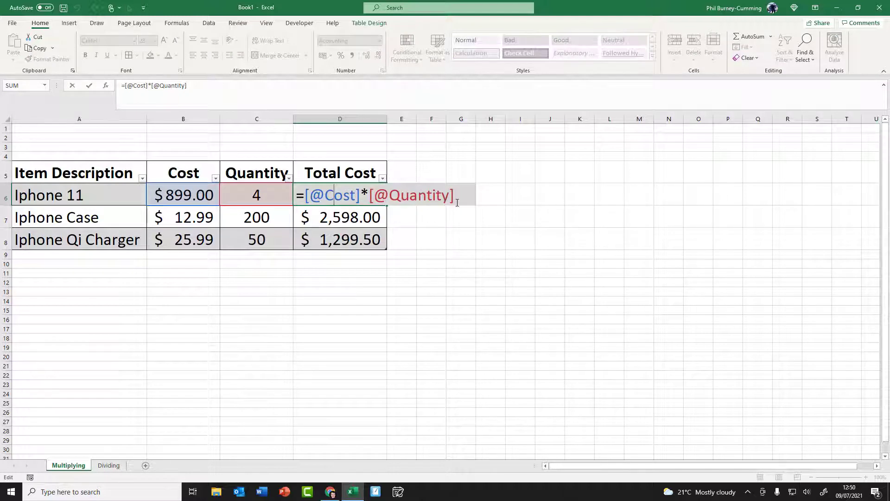
{"action": "key", "text": "Return"}
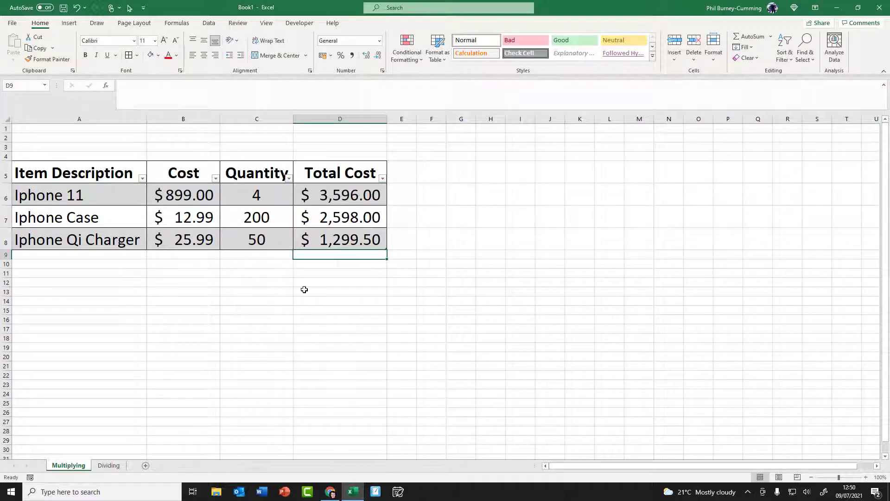
{"action": "left_click", "coordinate": [256, 194]}
{"action": "type", "text": "5"}
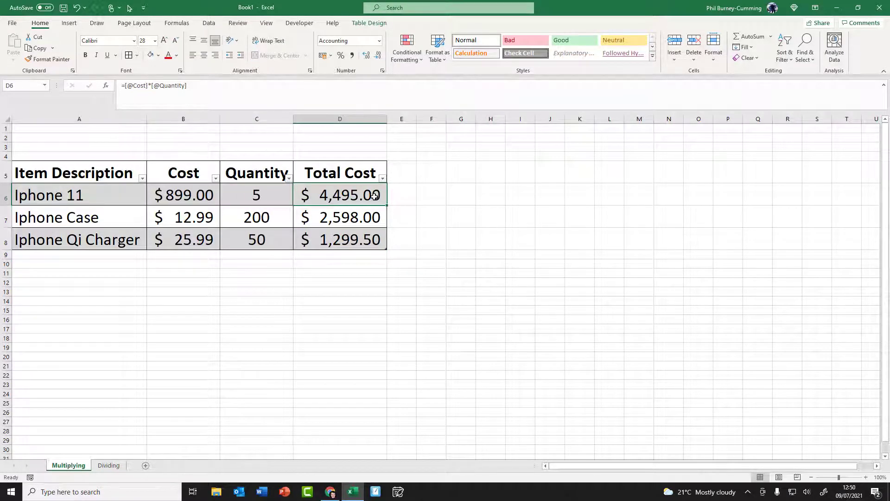
{"action": "mouse_move", "coordinate": [190, 299]}
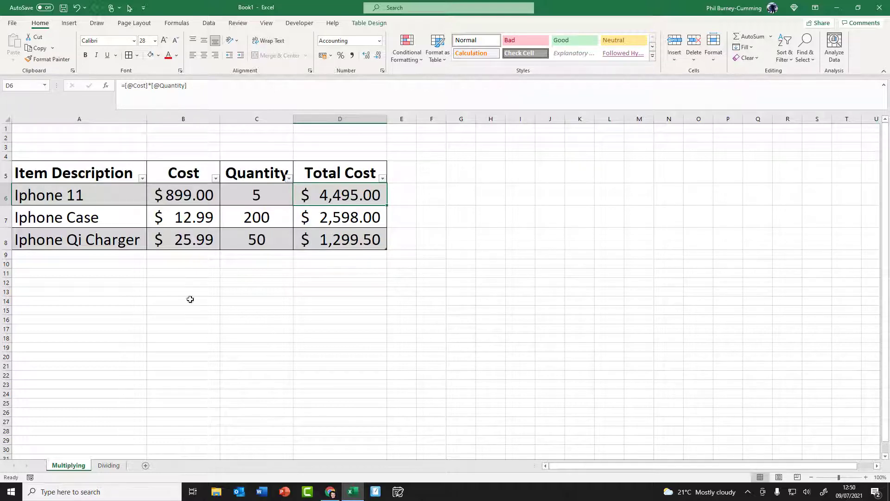
On the Dividing sheet, format the Day, Total Tips and Number of Staff data as a table with headers.
{"action": "left_click", "coordinate": [108, 464]}
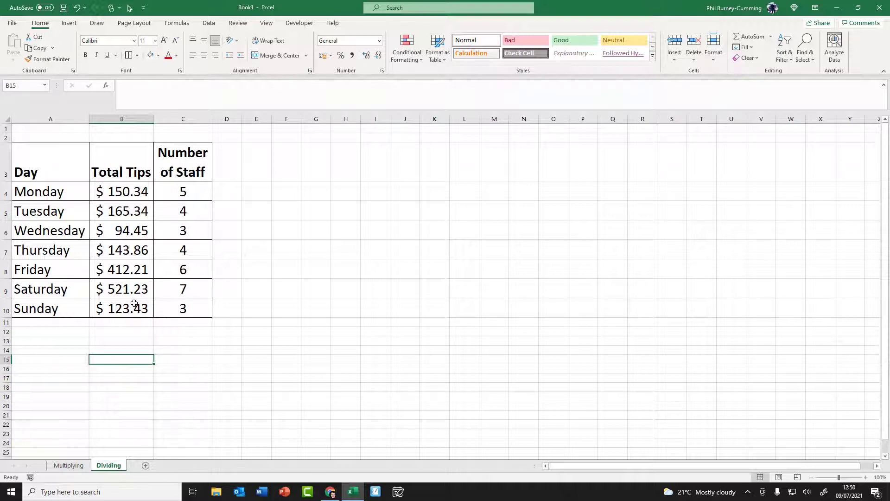
{"action": "mouse_move", "coordinate": [88, 184]}
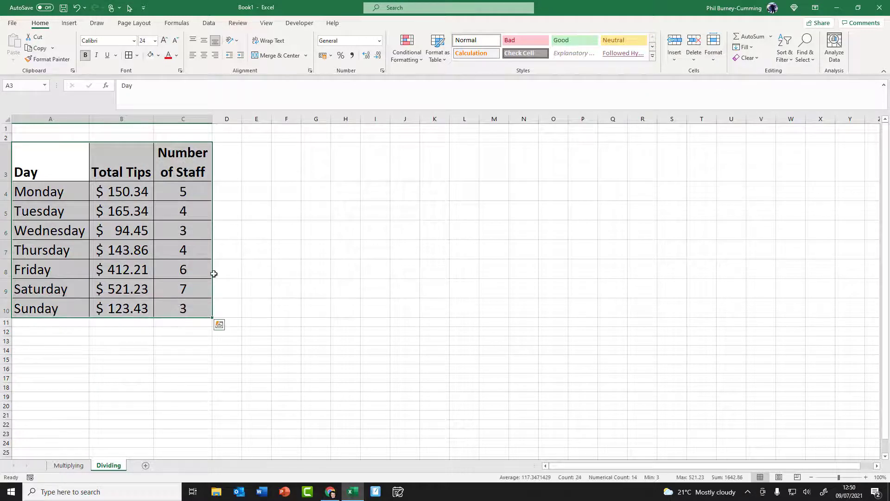
{"action": "left_click", "coordinate": [436, 47]}
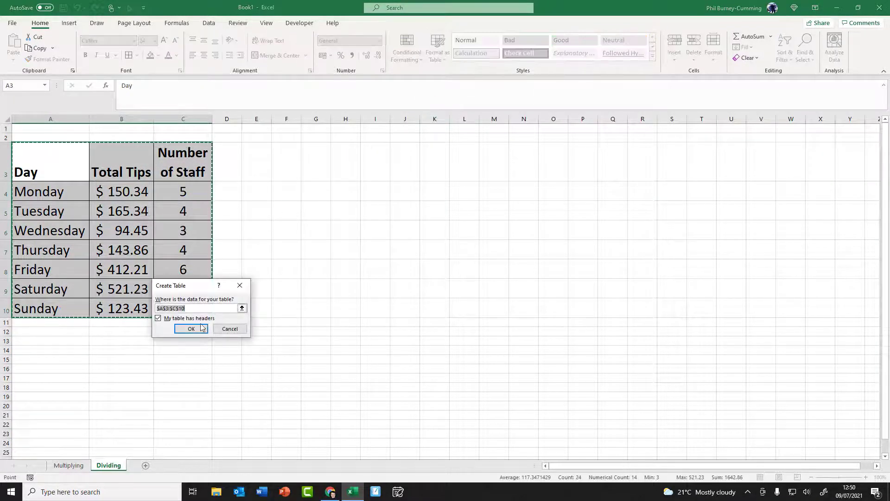
{"action": "left_click", "coordinate": [191, 328]}
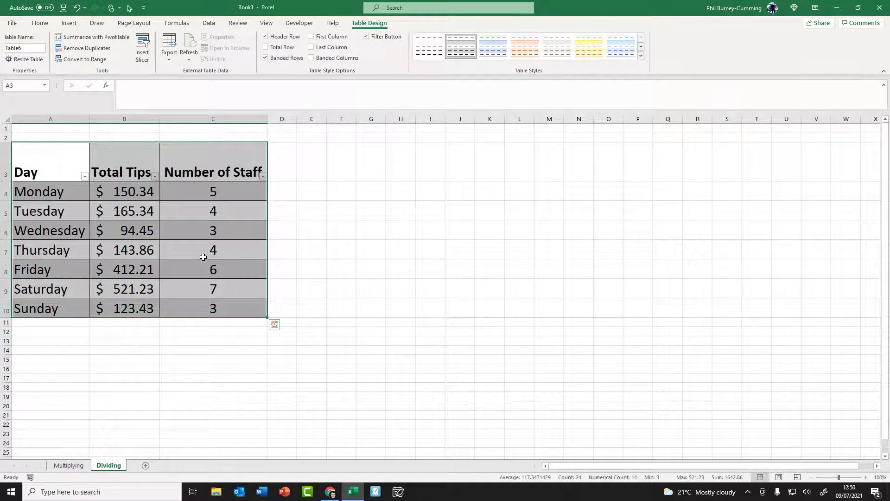
Add a 'Tips for each staff member' header in D3 styled like the Number of Staff header.
{"action": "left_click", "coordinate": [282, 161]}
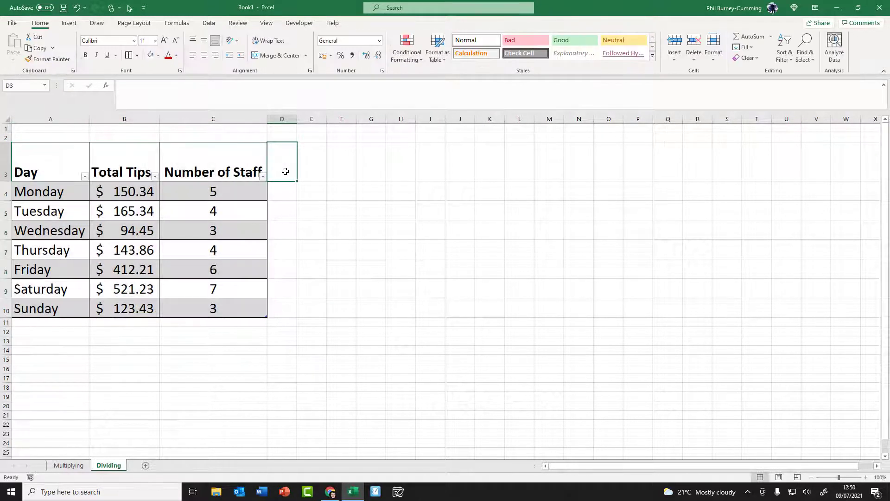
{"action": "type", "text": "Tips for eac"}
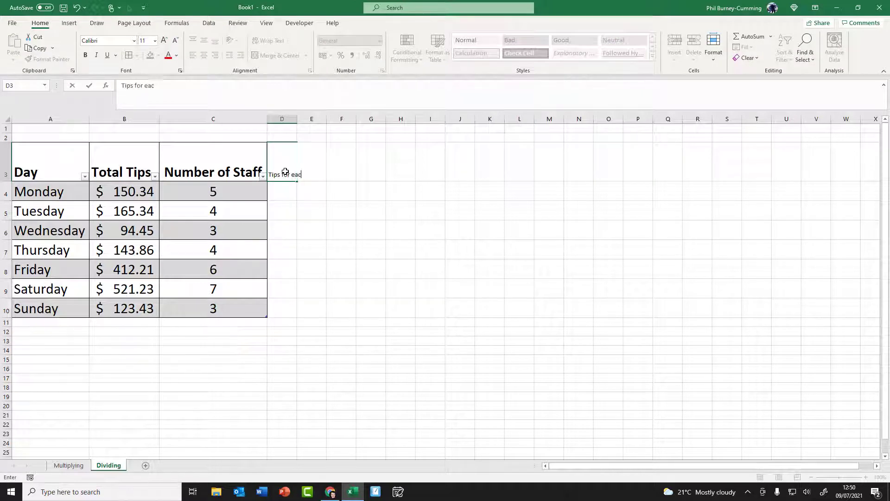
{"action": "type", "text": "h staff member"}
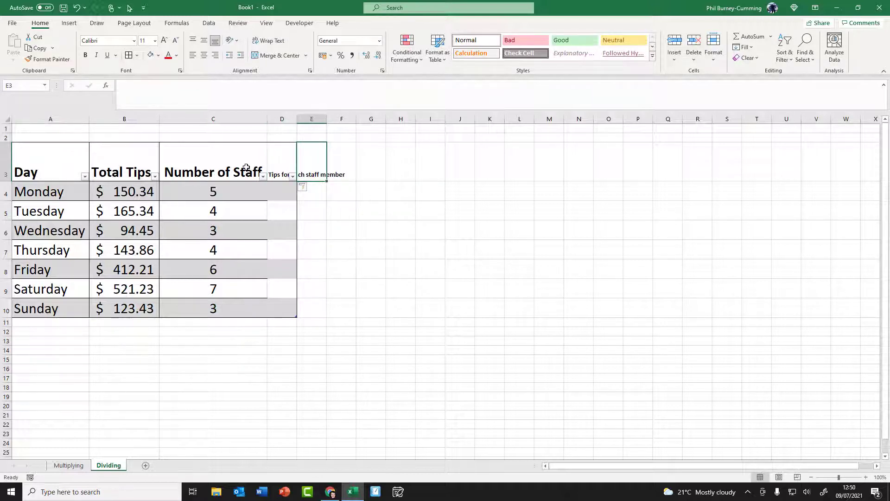
{"action": "left_click", "coordinate": [213, 173]}
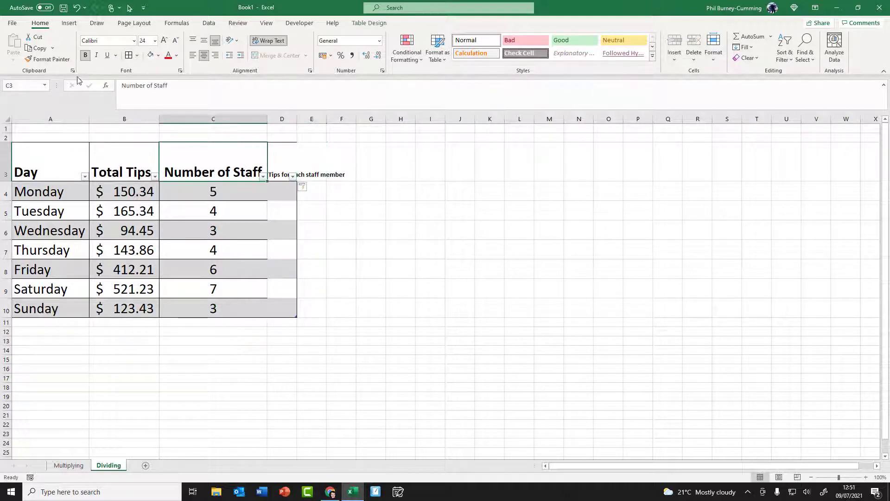
{"action": "left_click", "coordinate": [282, 173]}
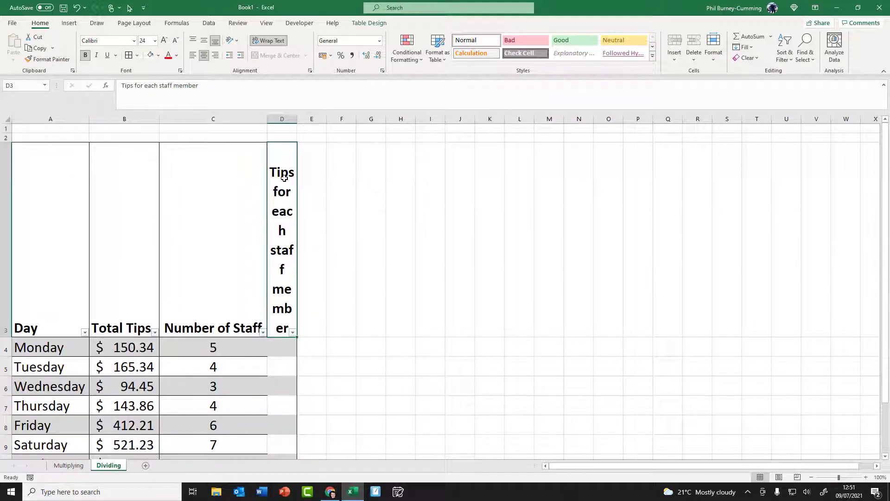
Widen column D so the new header wraps neatly and select Monday's empty tips cell.
{"action": "left_click_drag", "start_coordinate": [297, 118], "coordinate": [376, 119]}
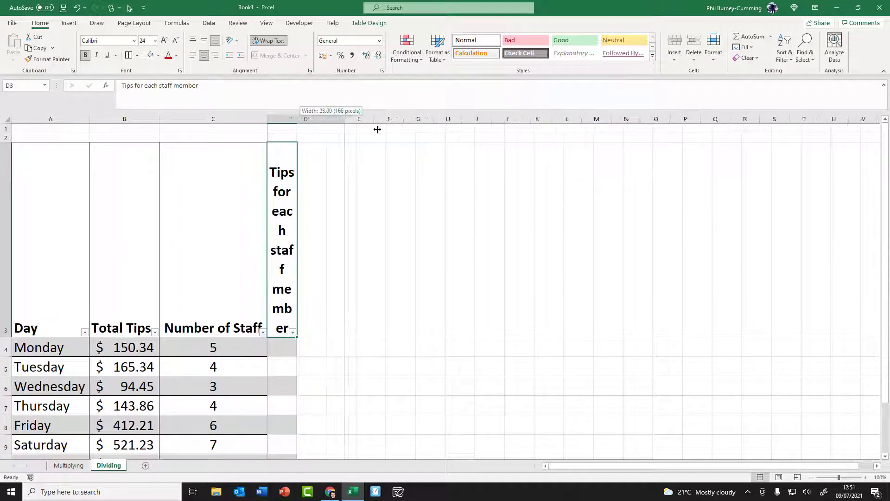
{"action": "left_click_drag", "start_coordinate": [296, 119], "coordinate": [350, 118]}
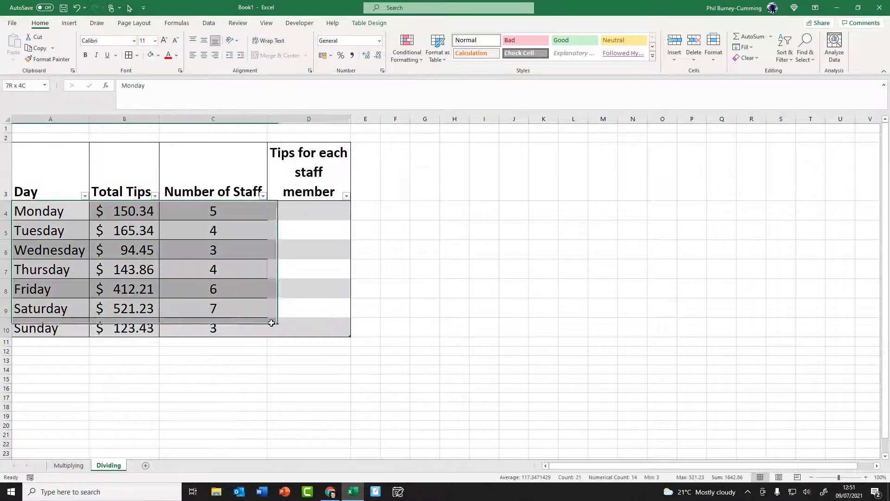
{"action": "left_click", "coordinate": [308, 211]}
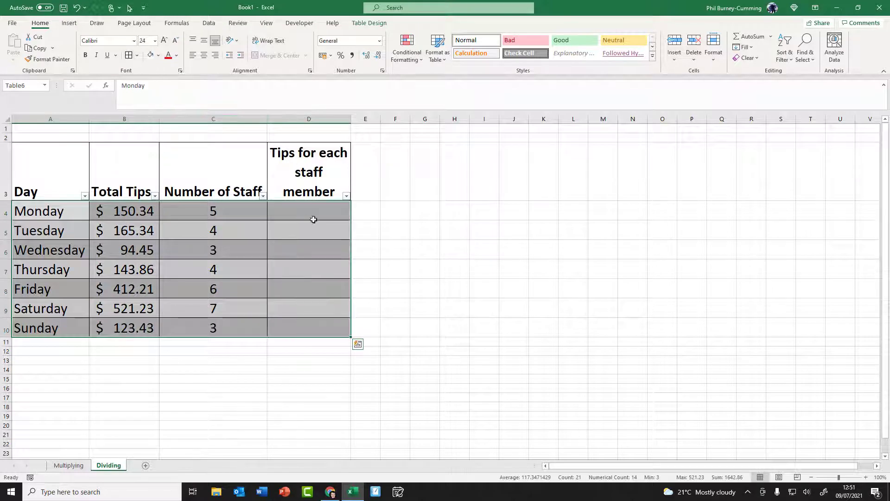
{"action": "left_click", "coordinate": [309, 210]}
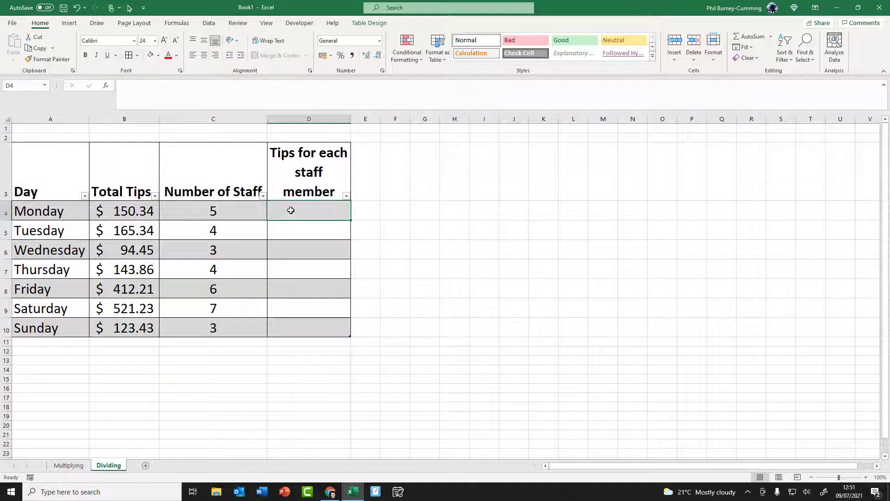
Enter =Total Tips/Number of Staff in D4 so the column shows $30.07 through $41.14.
{"action": "type", "text": "="}
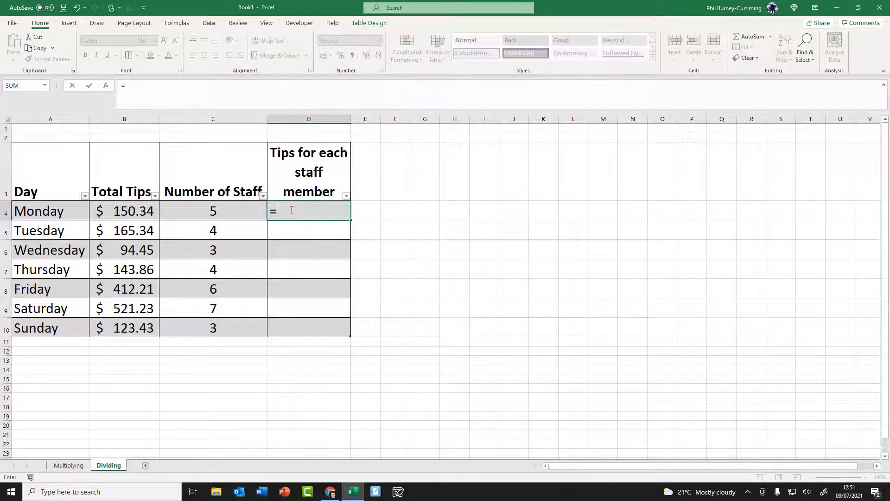
{"action": "left_click", "coordinate": [124, 210]}
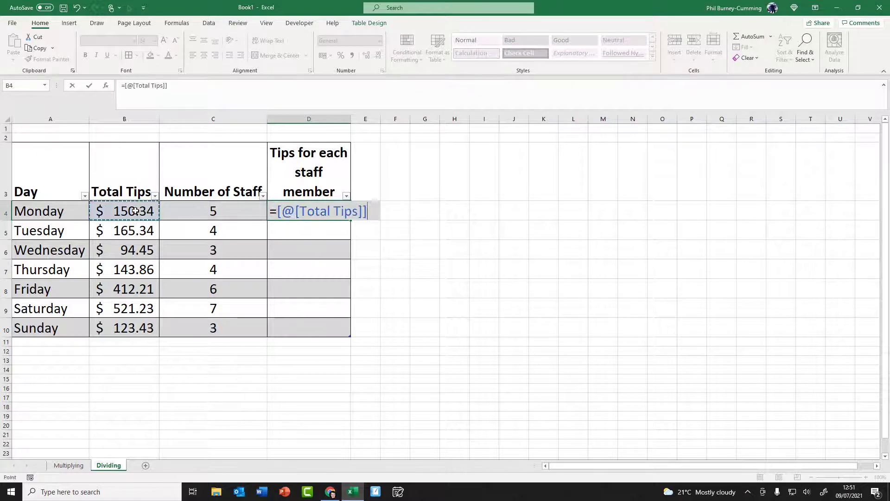
{"action": "type", "text": "/"}
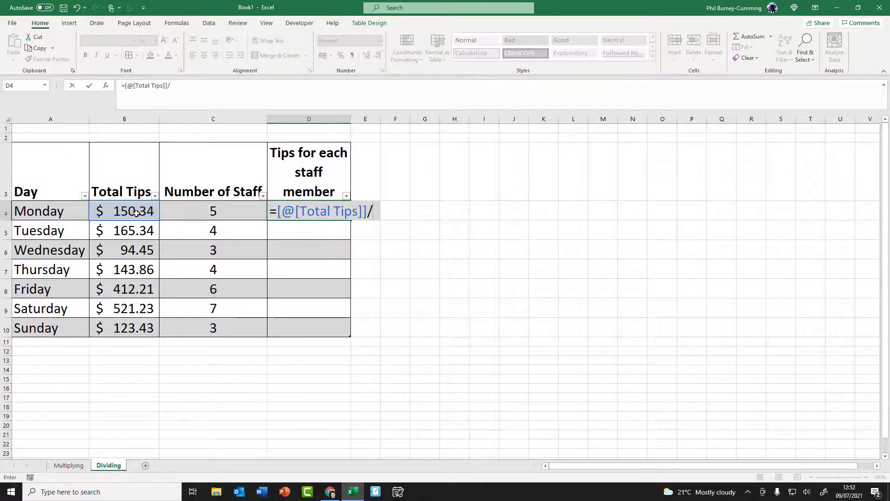
{"action": "mouse_move", "coordinate": [150, 219]}
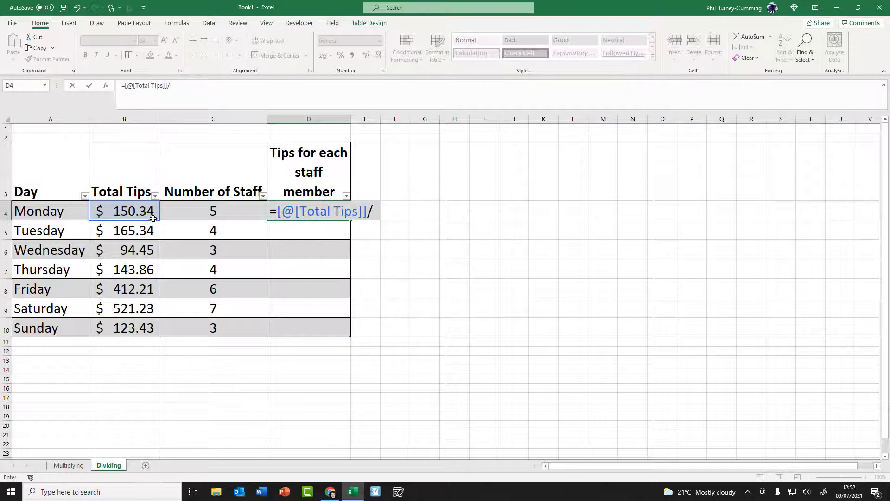
{"action": "left_click", "coordinate": [213, 211]}
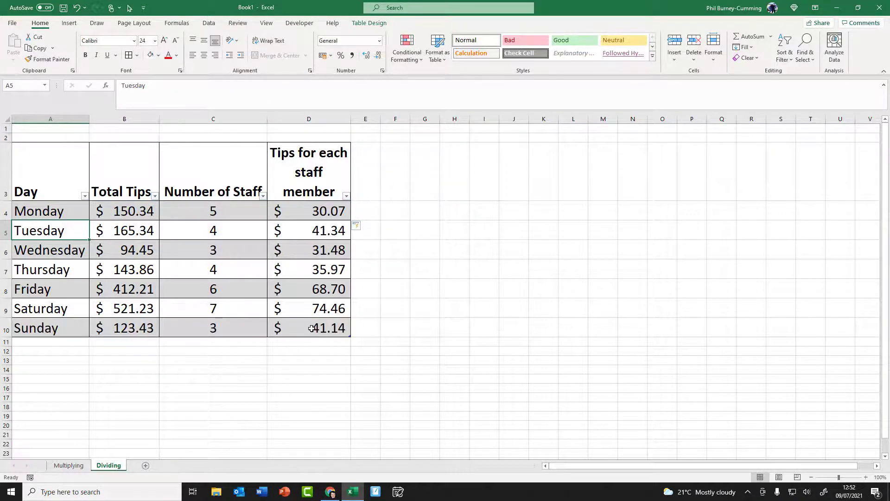
Set Thursday's Number of Staff to 3 so its tips per staff member become $47.95.
{"action": "left_click", "coordinate": [213, 268]}
{"action": "type", "text": "3"}
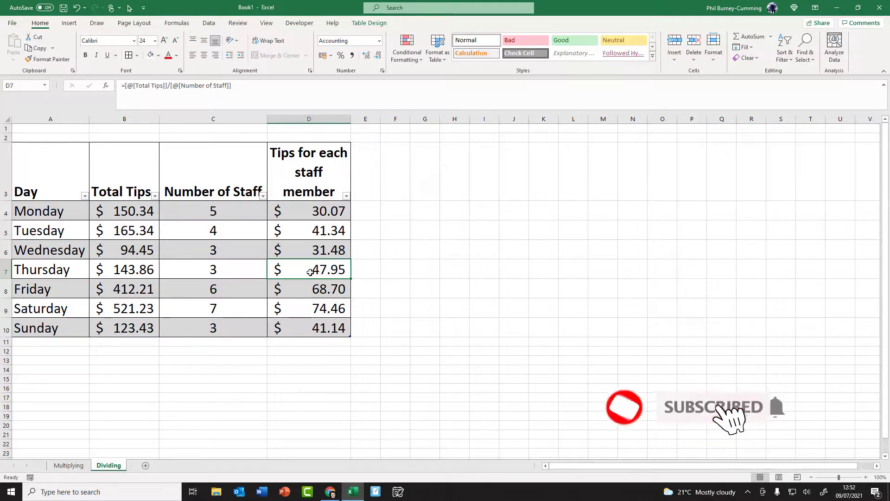
{"action": "mouse_move", "coordinate": [829, 484]}
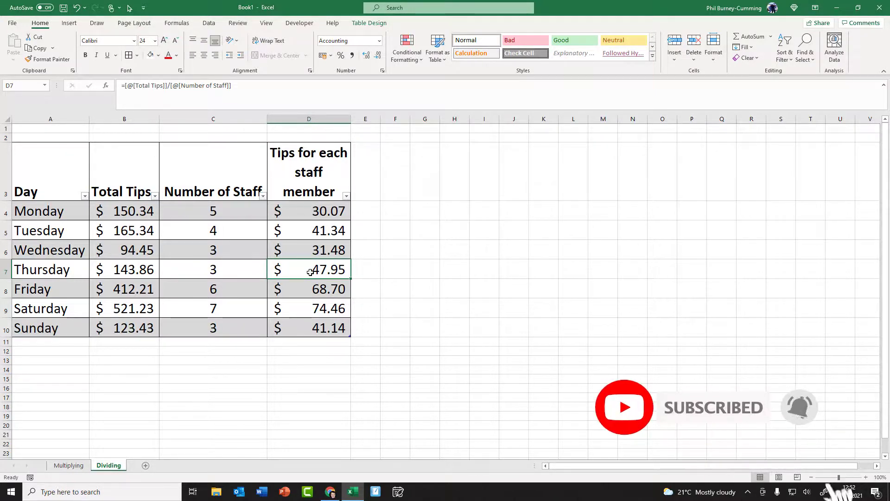